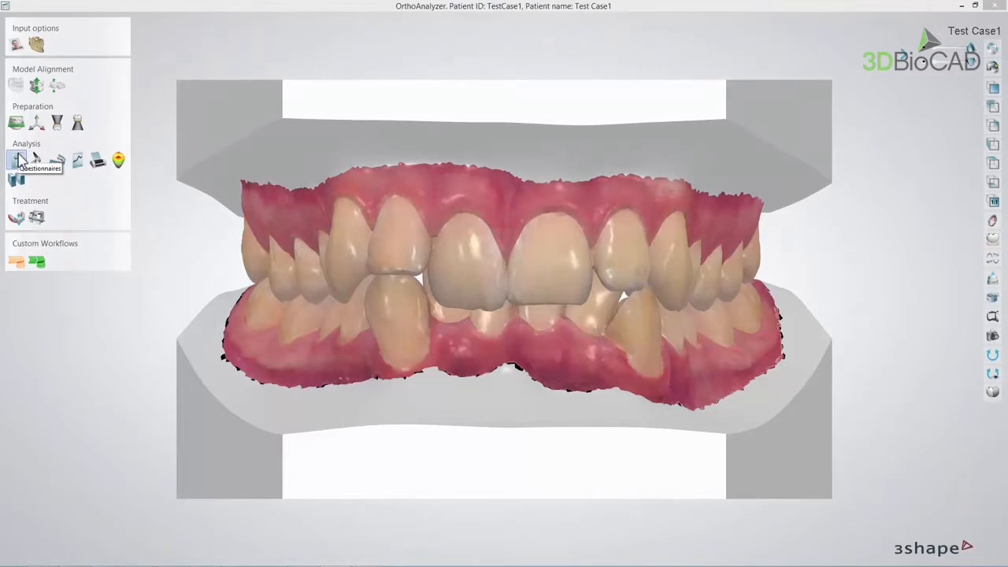
Load the PAR Index questionnaire from the Questionnaires tool under Analysis.
click(17, 161)
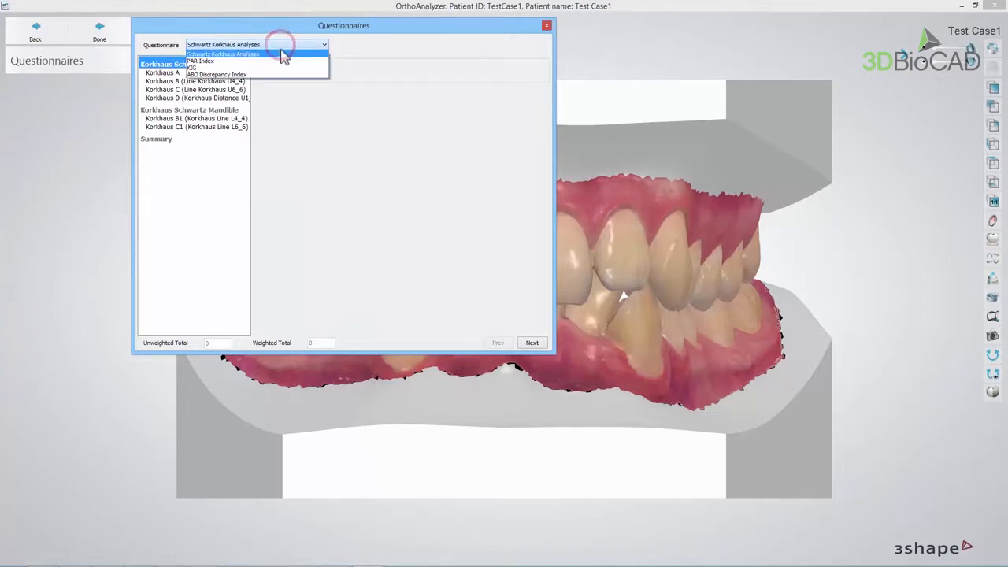
click(224, 60)
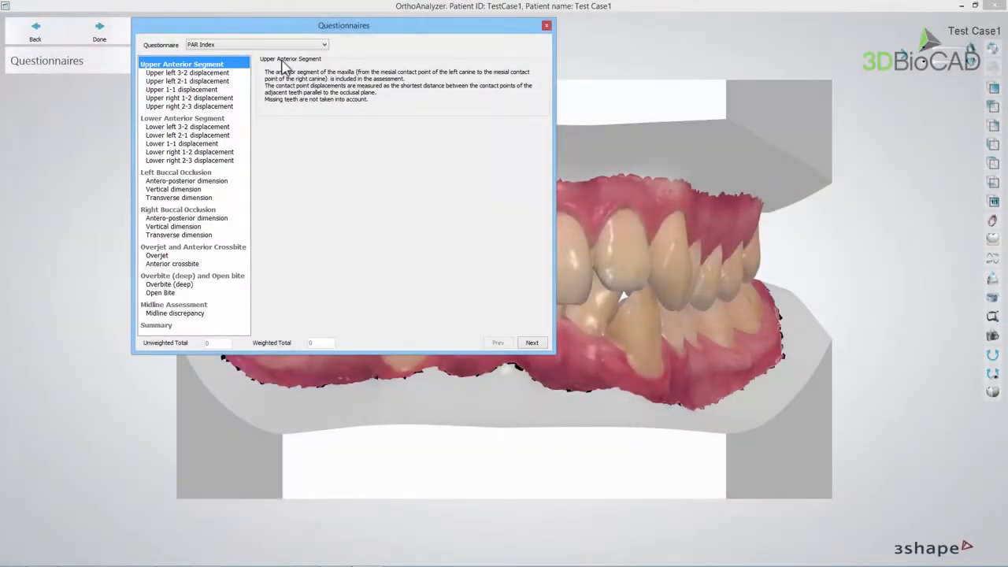
Measure the upper left 3-2 displacement with landmarks and score it 0 to 1 mm.
click(186, 72)
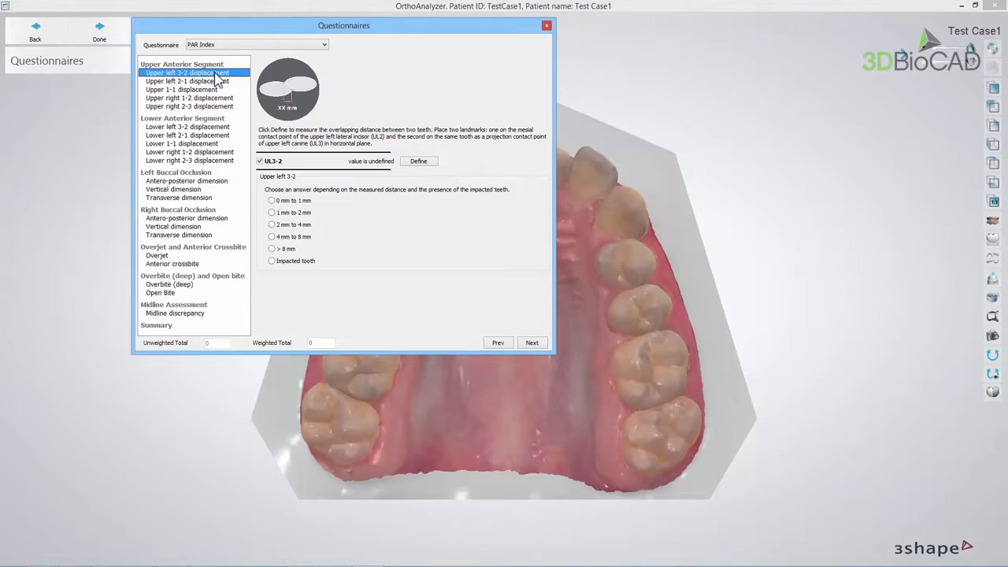
click(419, 160)
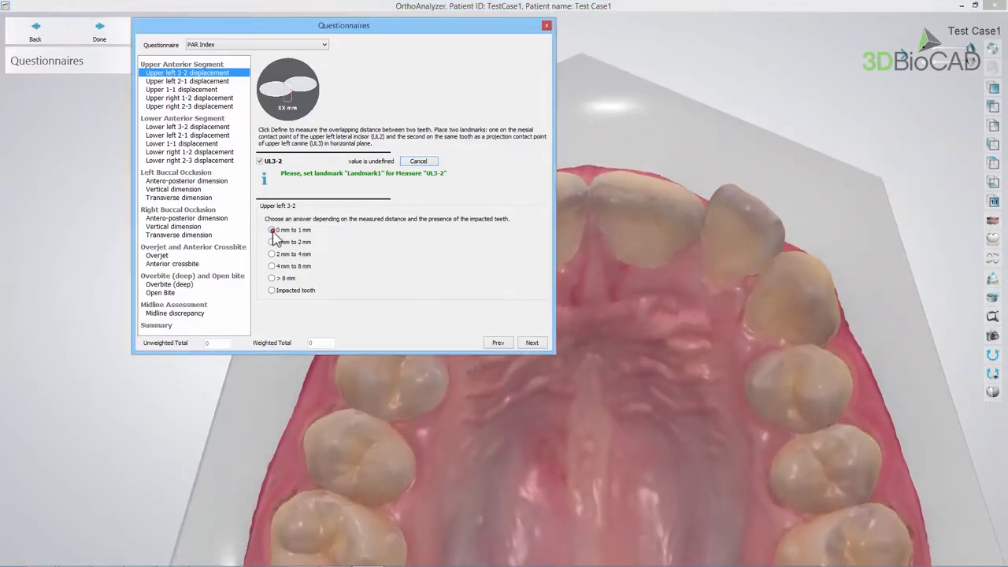
click(271, 230)
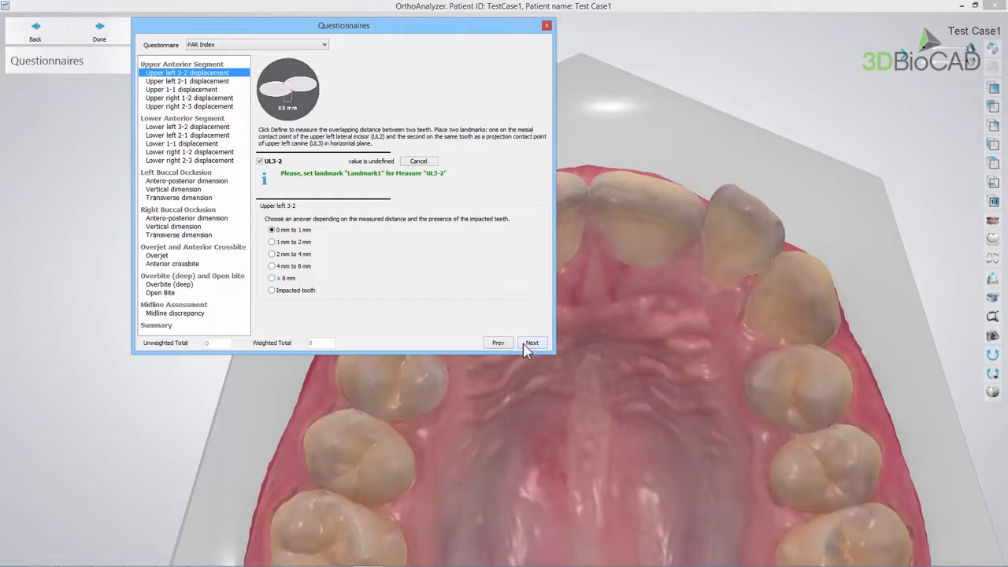
click(532, 344)
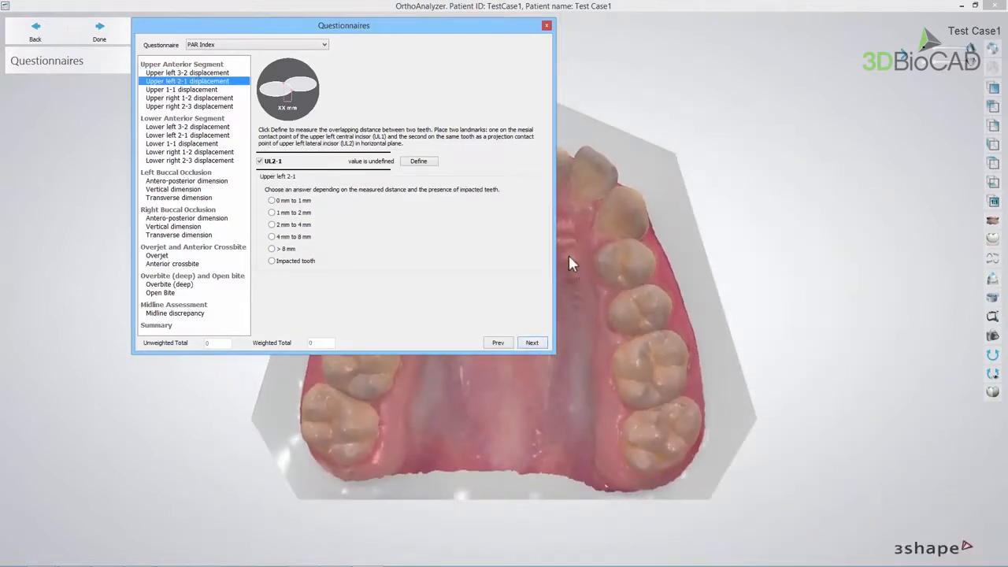
Measure the upper left 2-1 displacement with a contact-point landmark and score its range.
click(419, 161)
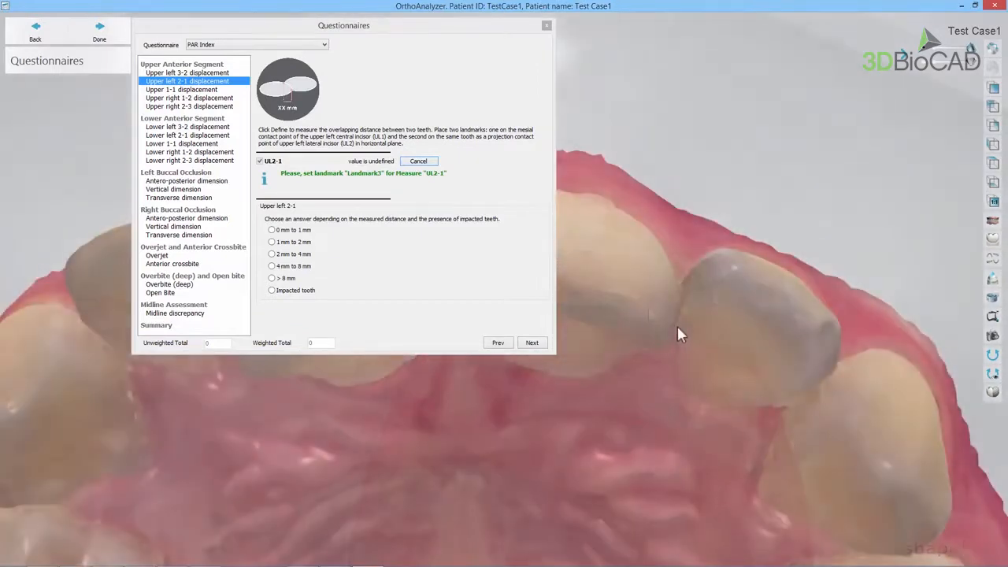
click(668, 339)
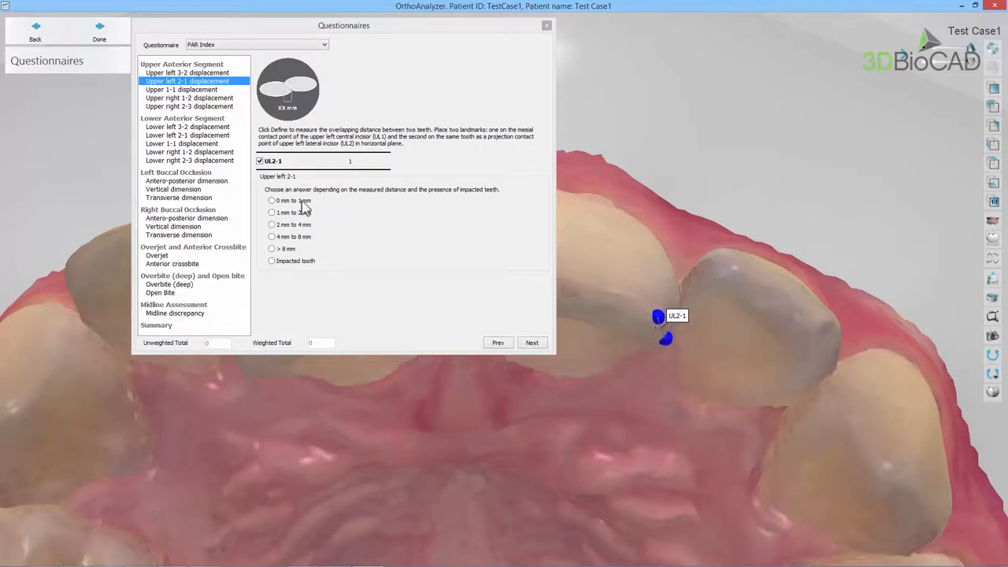
click(533, 343)
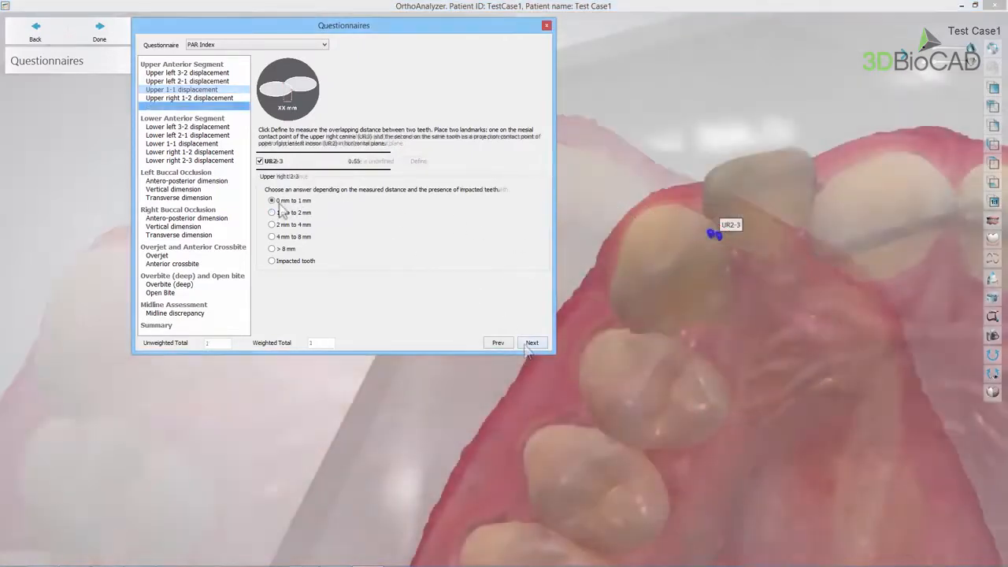
Score the lower anterior displacement items through lower left 3-2 and advance to Left Buccal Occlusion.
click(532, 343)
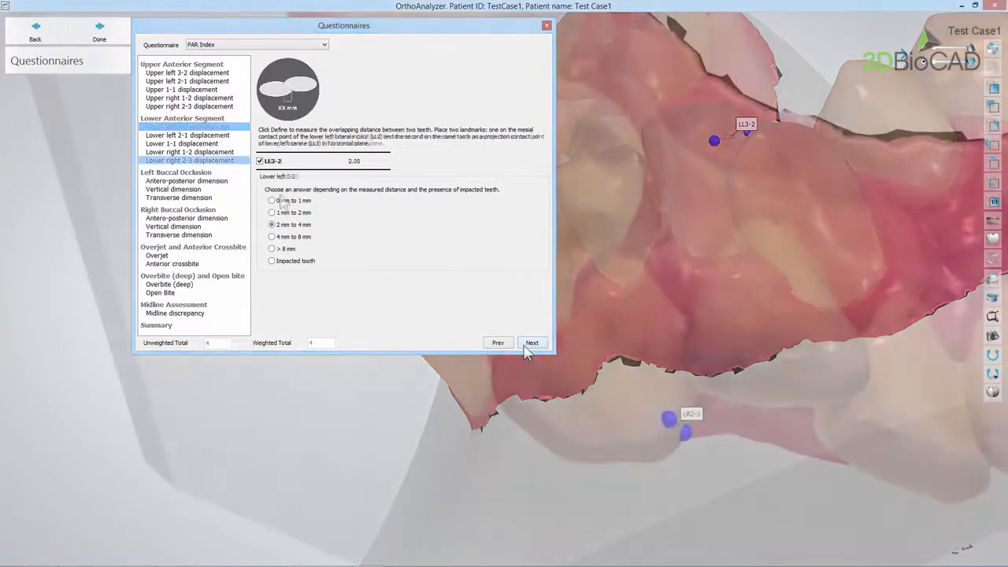
click(532, 343)
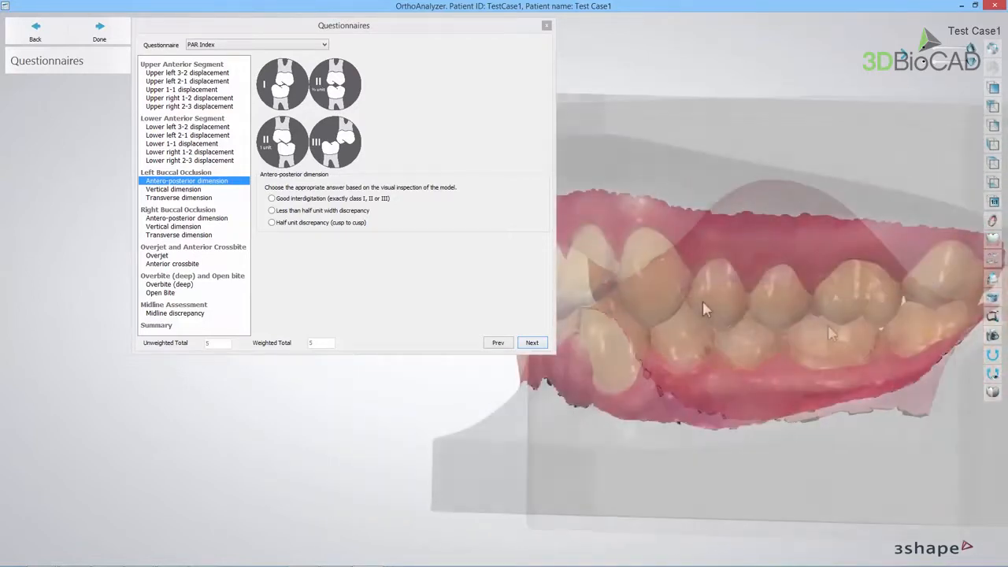
Score the left buccal side as good interdigitation and no open bite.
click(271, 199)
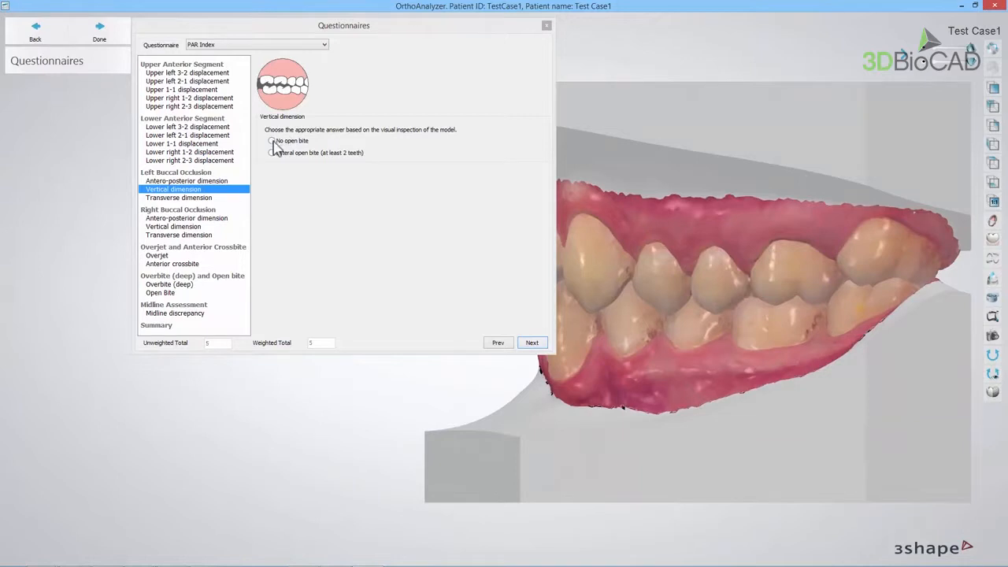
click(271, 140)
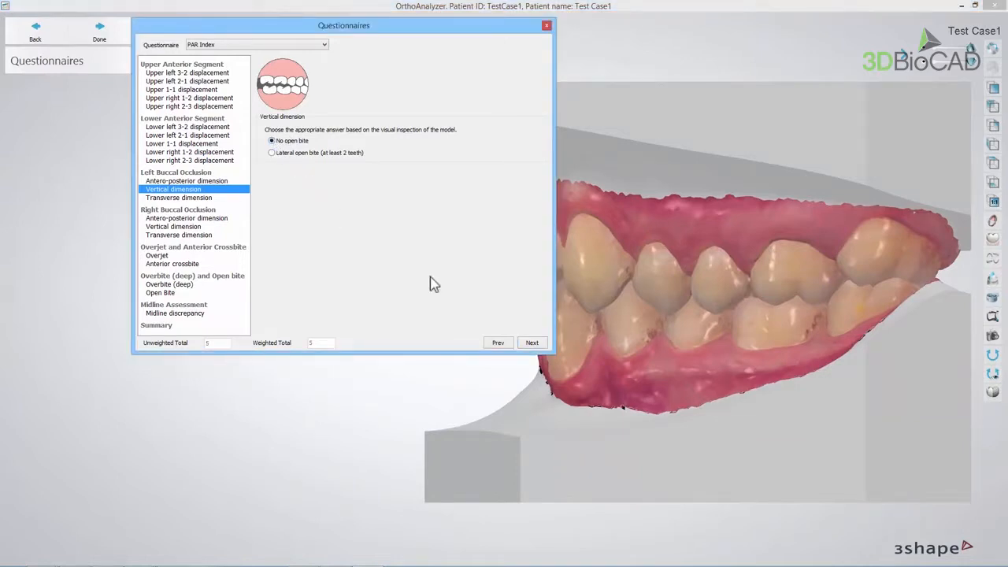
click(180, 198)
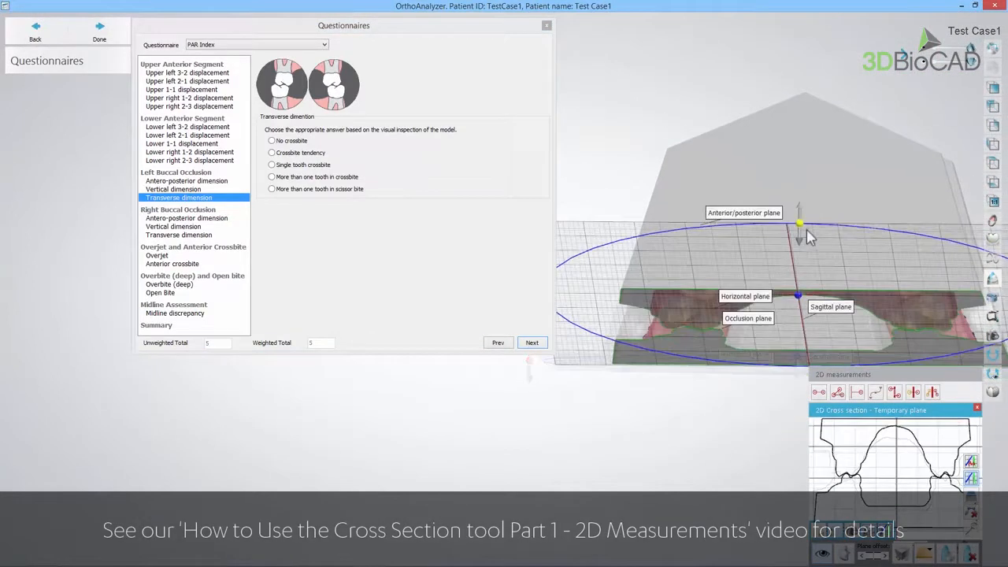
Check the left transverse dimension with a cross-section plane and record no crossbite.
drag(800, 224, 801, 264)
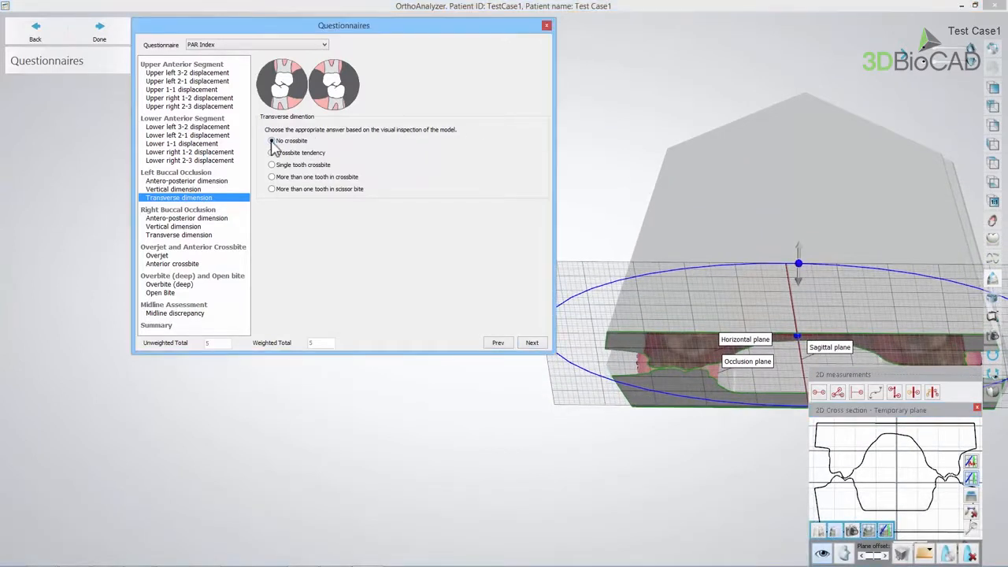
click(271, 141)
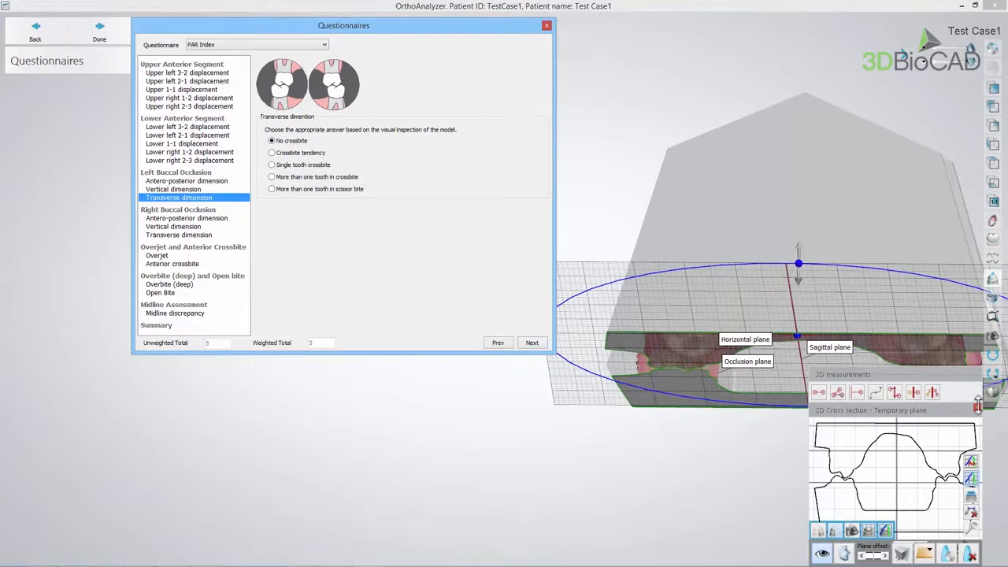
click(533, 344)
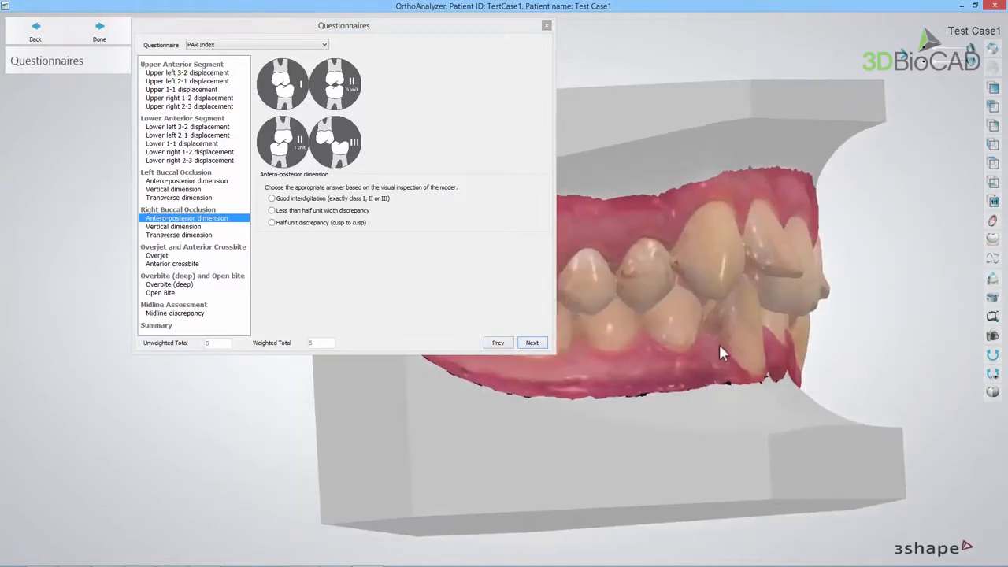
Answer the right buccal occlusion items and score the overjet from the measured values.
click(533, 343)
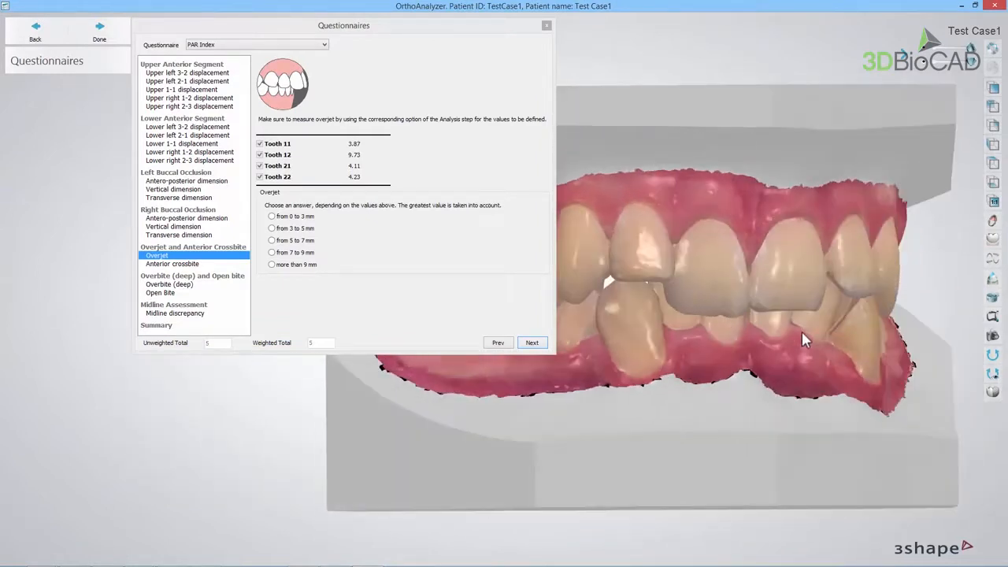
click(271, 265)
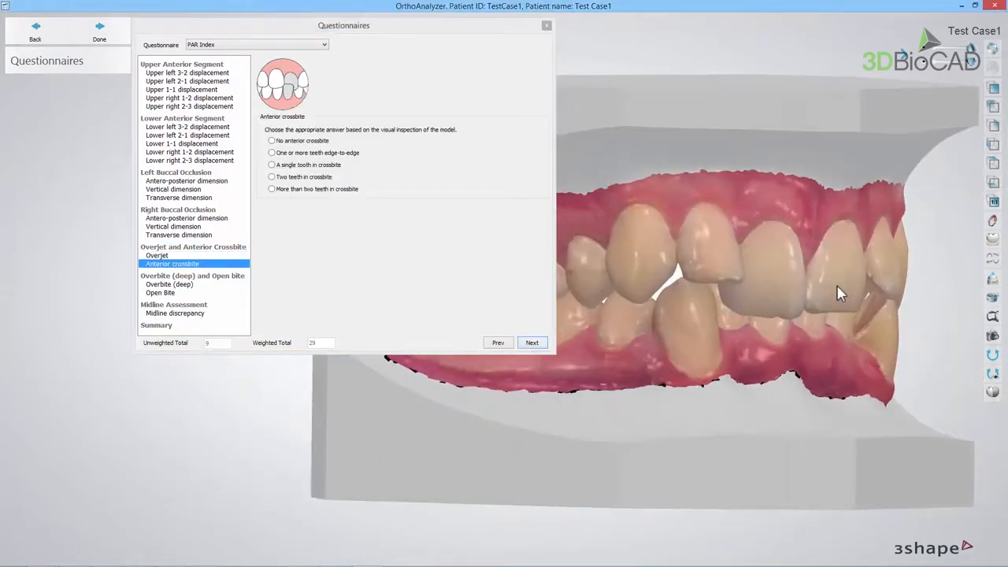
Inspect the front teeth and record no anterior crossbite.
drag(842, 293, 807, 285)
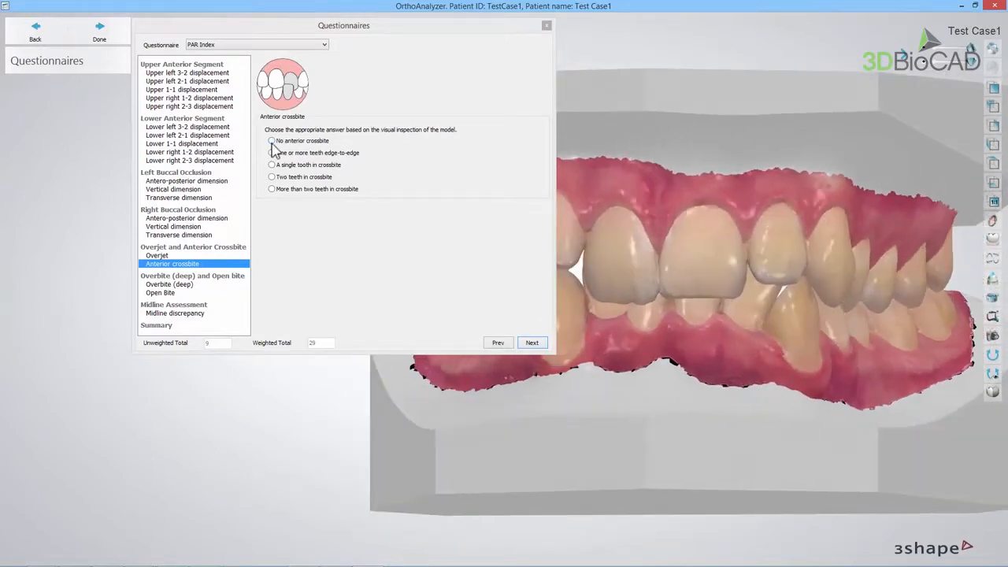
click(271, 140)
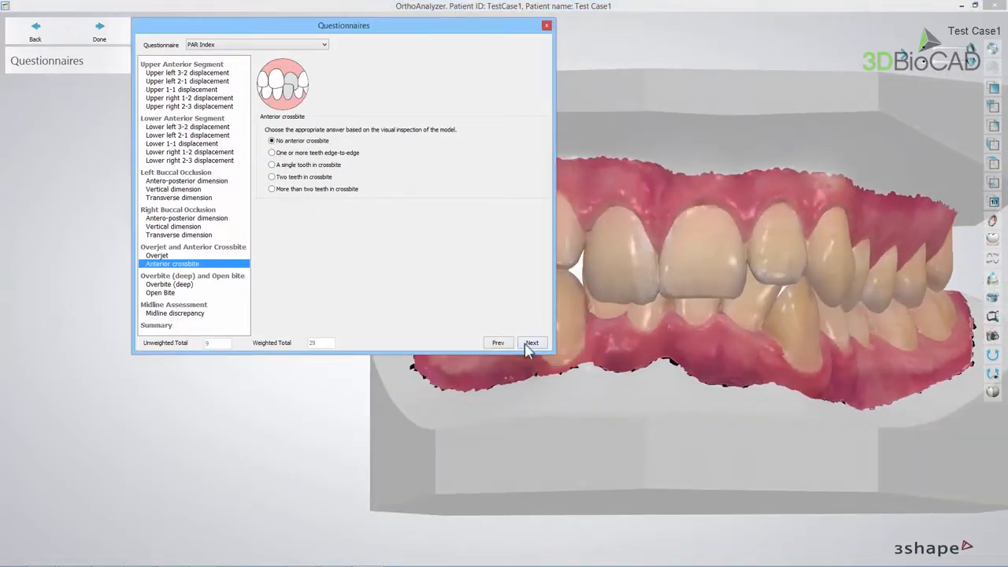
click(532, 343)
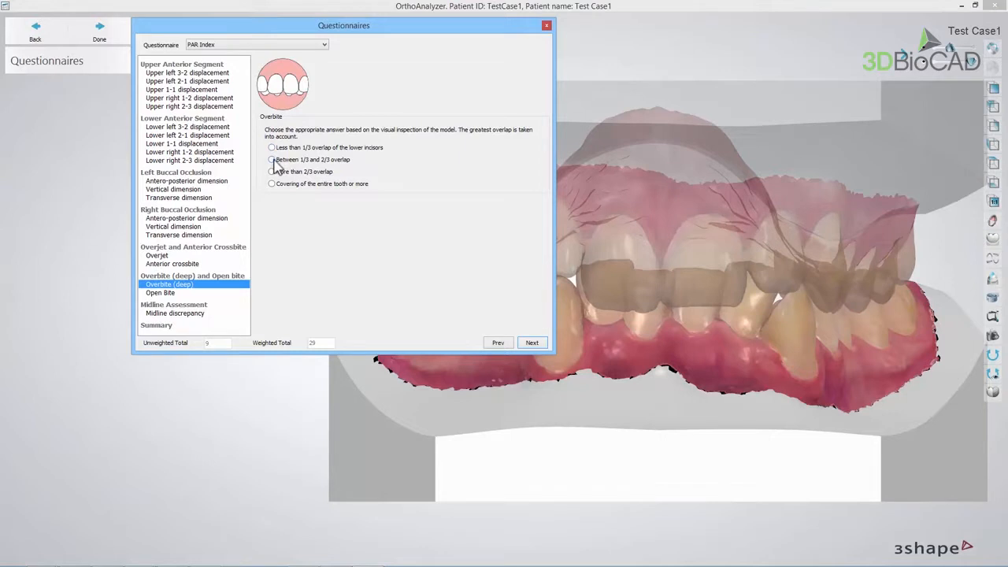
Score overbite as between 1/3 and 2/3 overlap and open bite as none.
click(271, 159)
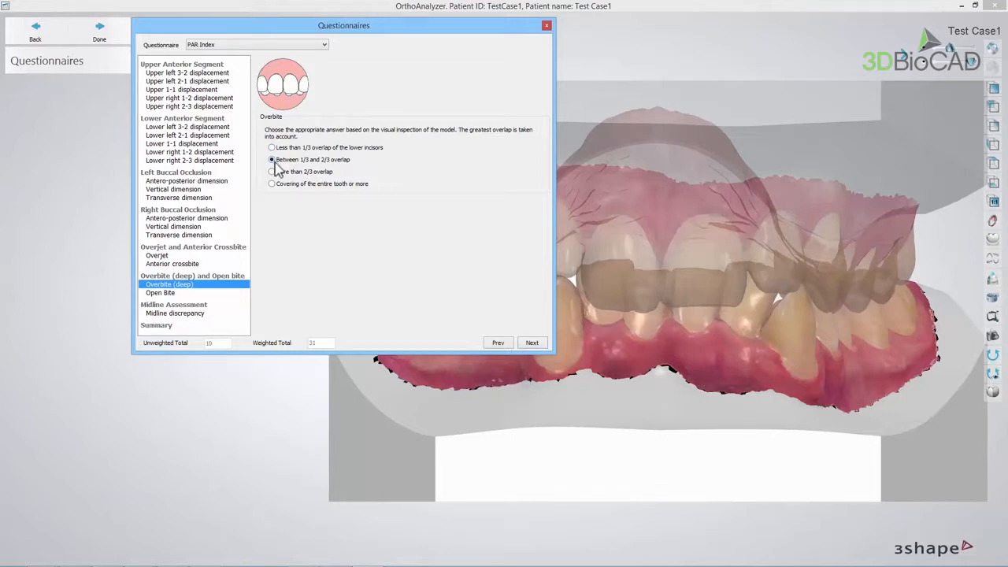
click(532, 344)
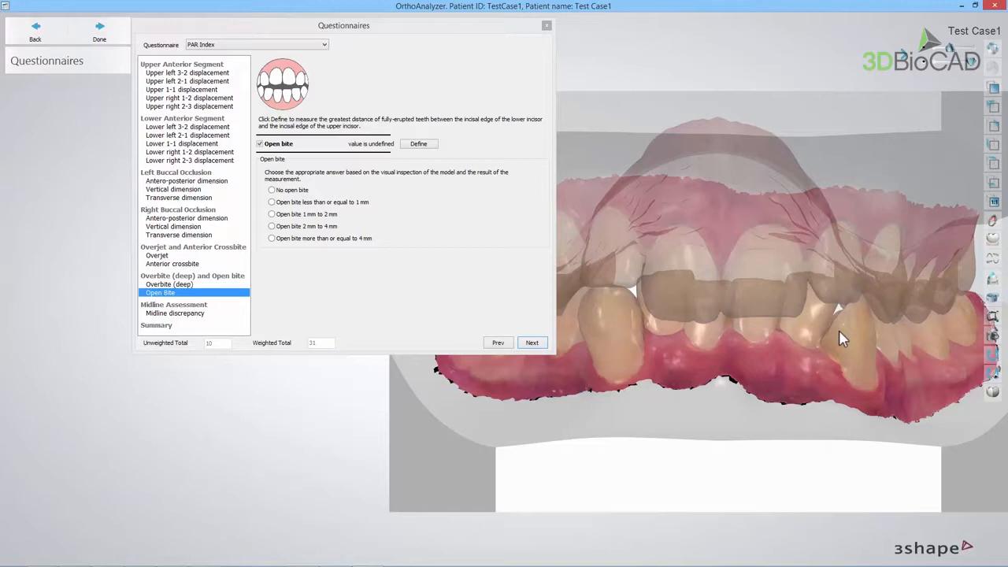
mouse_move(264, 192)
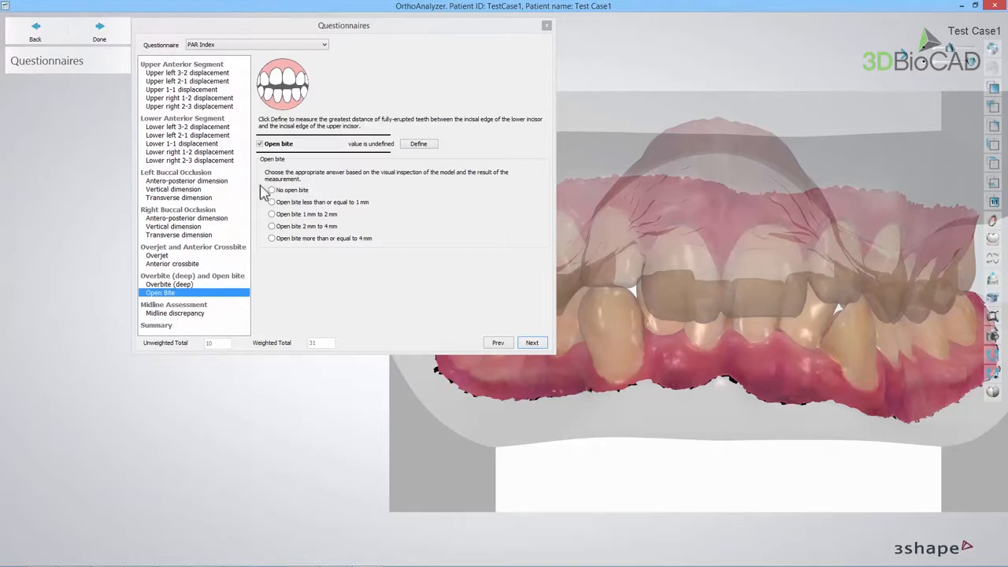
click(271, 189)
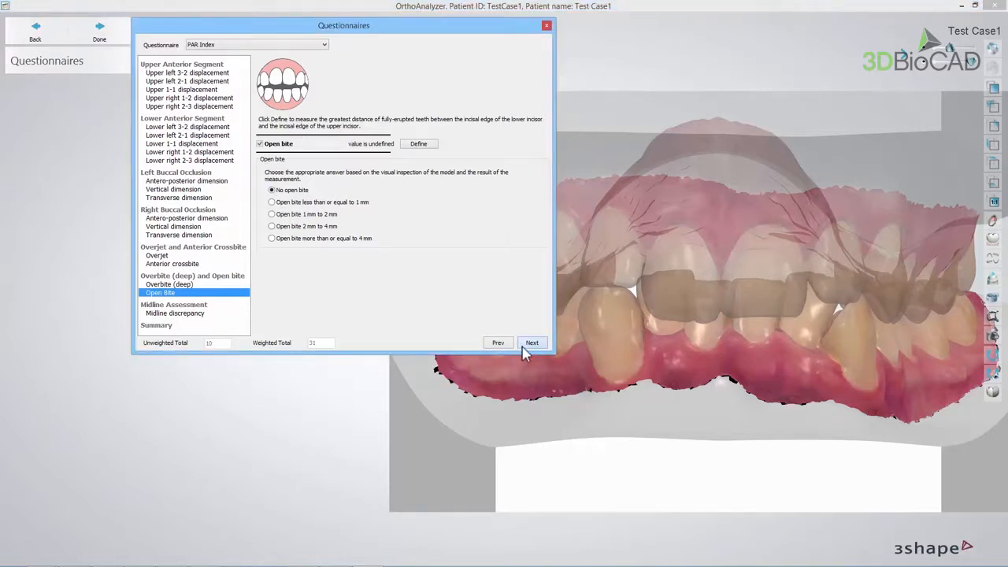
click(533, 344)
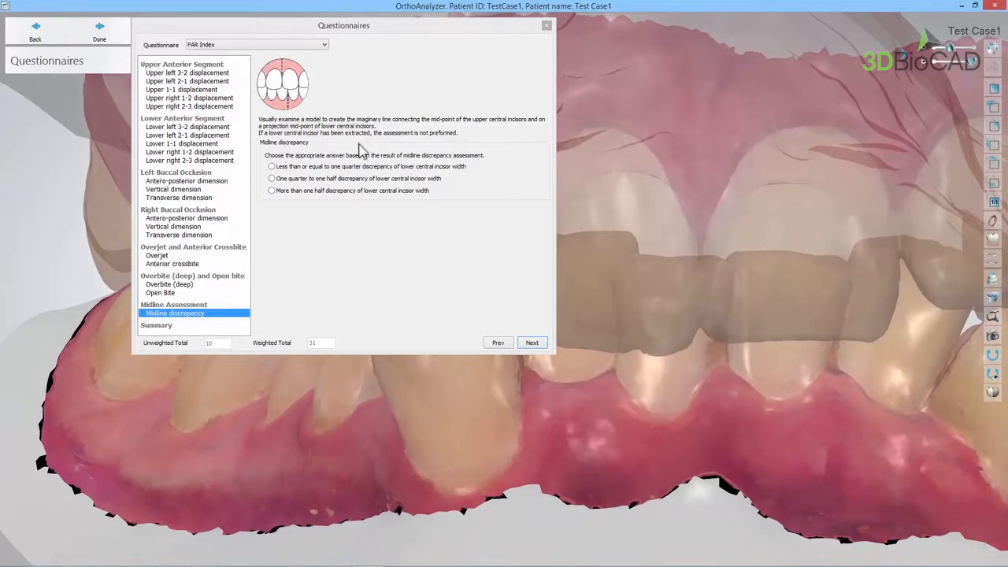
Score the midline discrepancy, review the summary totals and close the questionnaire with OK.
click(271, 167)
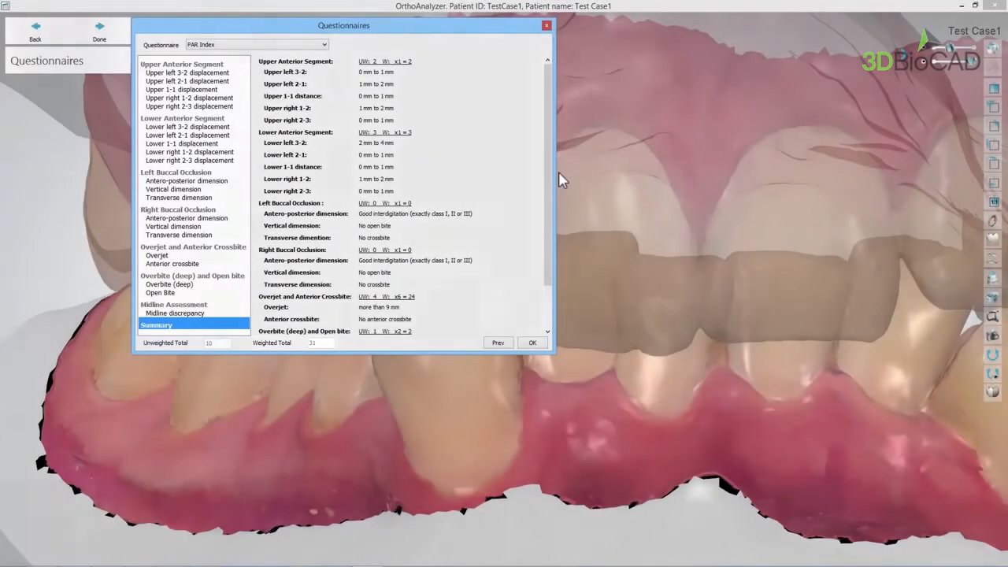
click(532, 344)
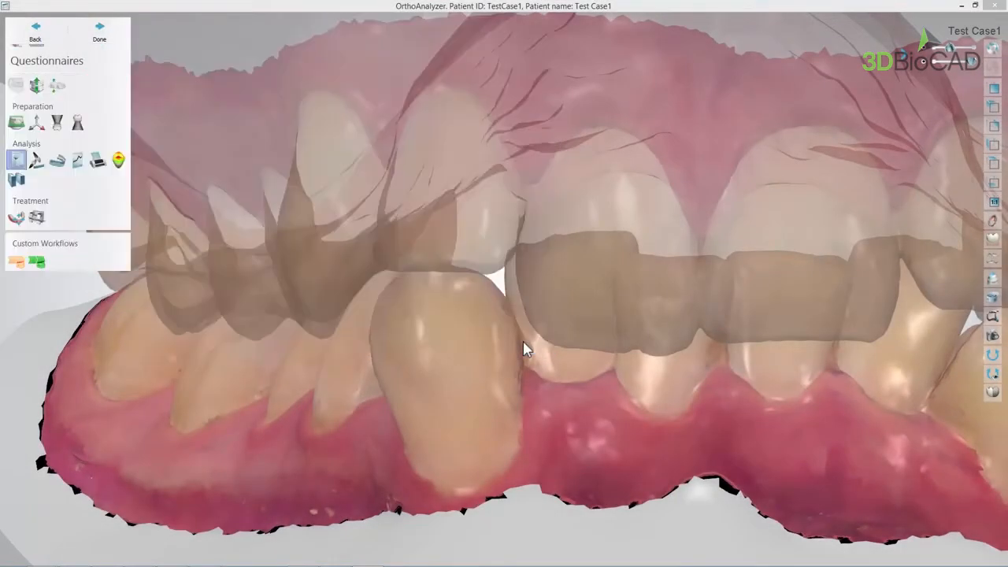